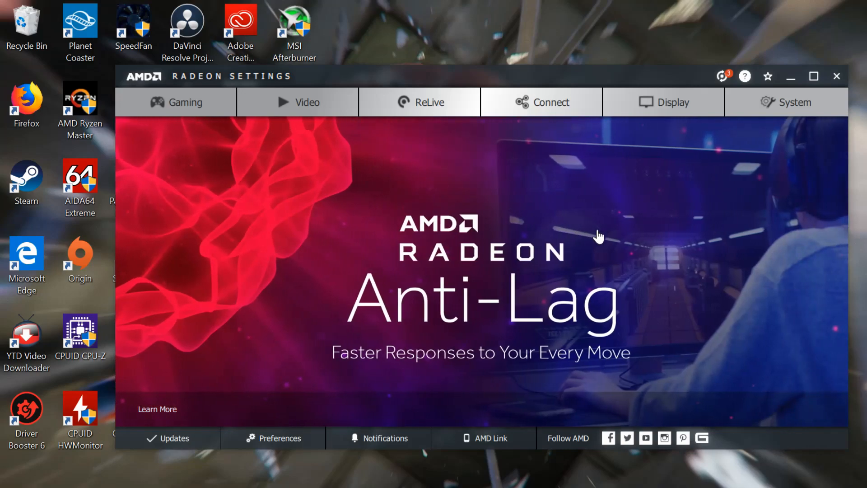
mouse_move(841, 481)
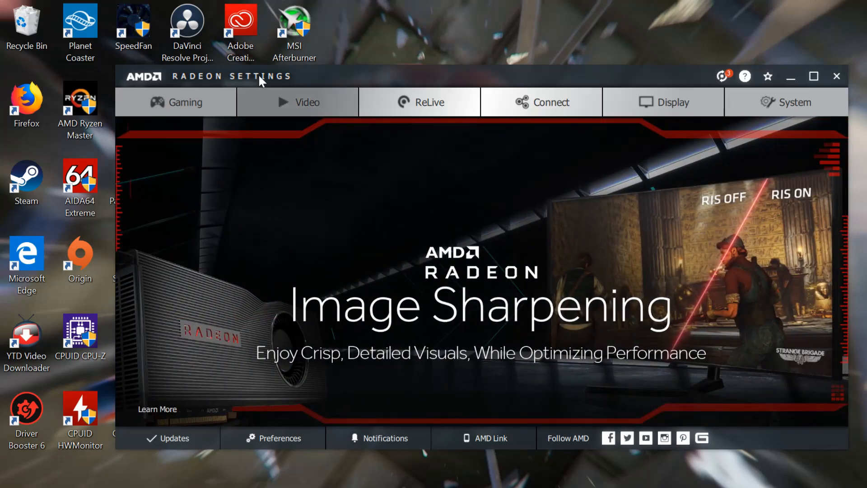
mouse_move(240, 89)
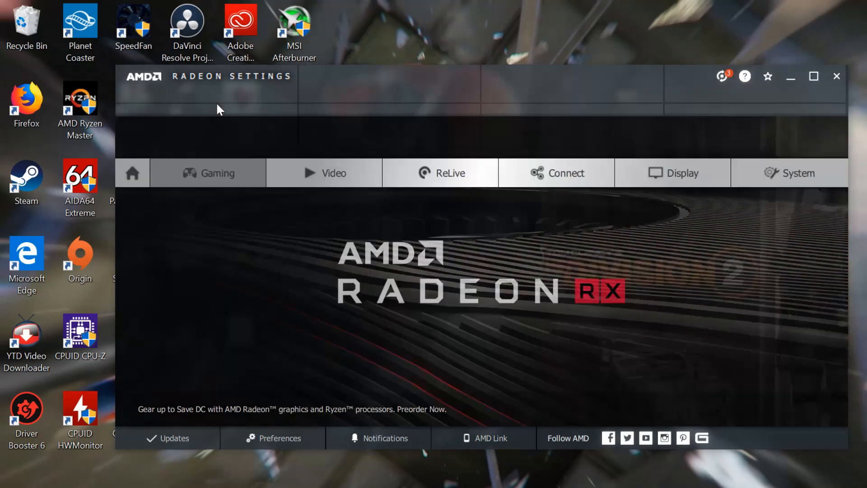
Navigate Gaming > Global Settings and switch to the Global WattMan tuning page.
click(217, 173)
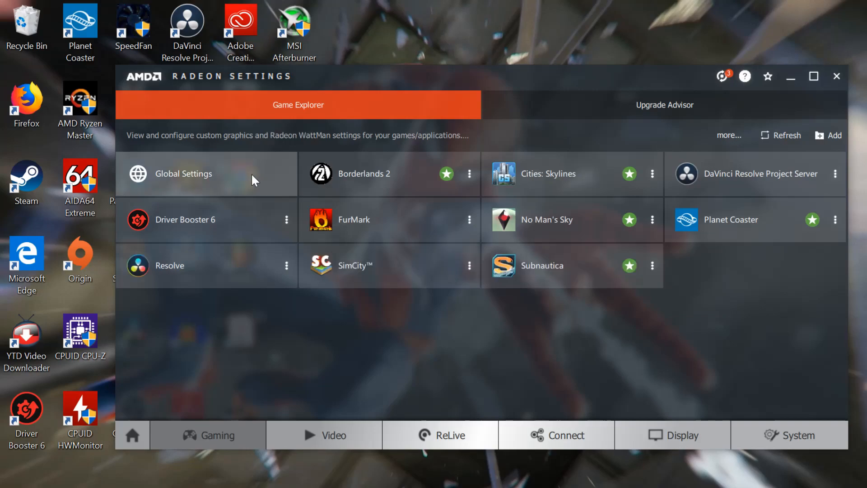
click(186, 174)
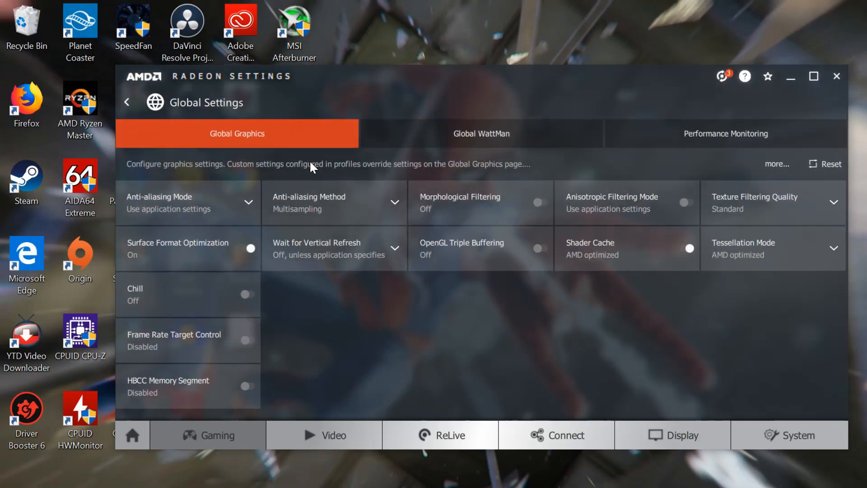
click(479, 134)
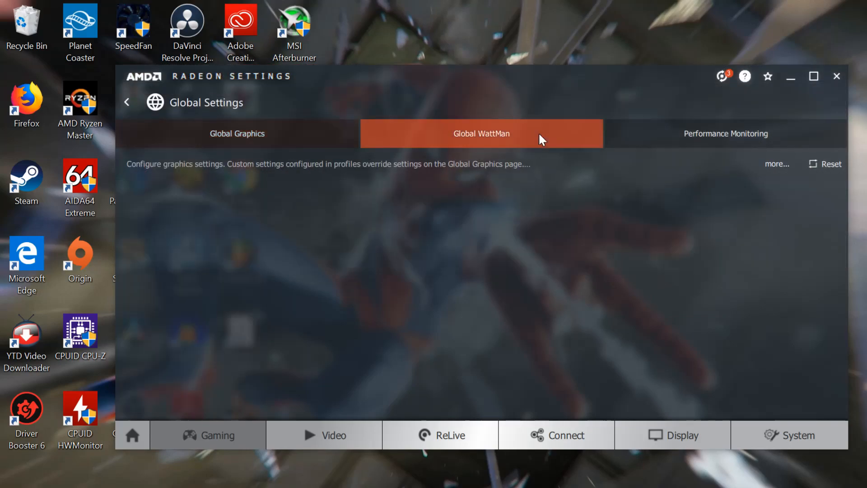
Apply the changed Fan & Temperature settings in Global WattMan.
click(481, 134)
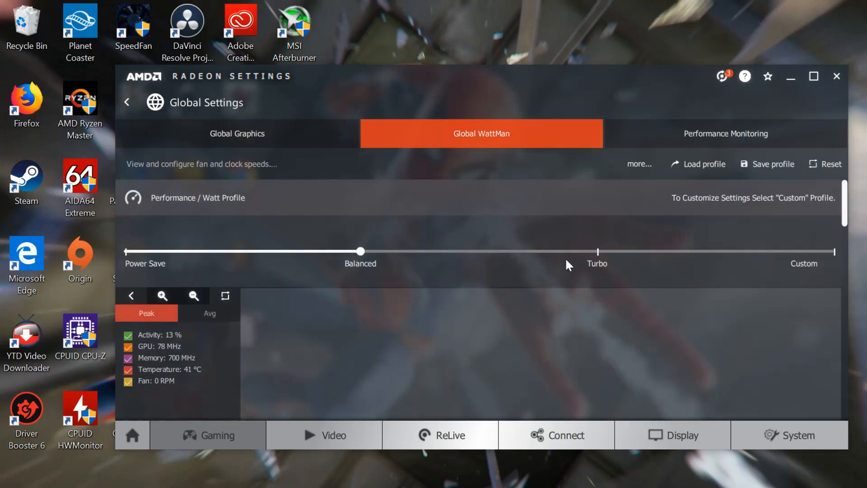
mouse_move(524, 292)
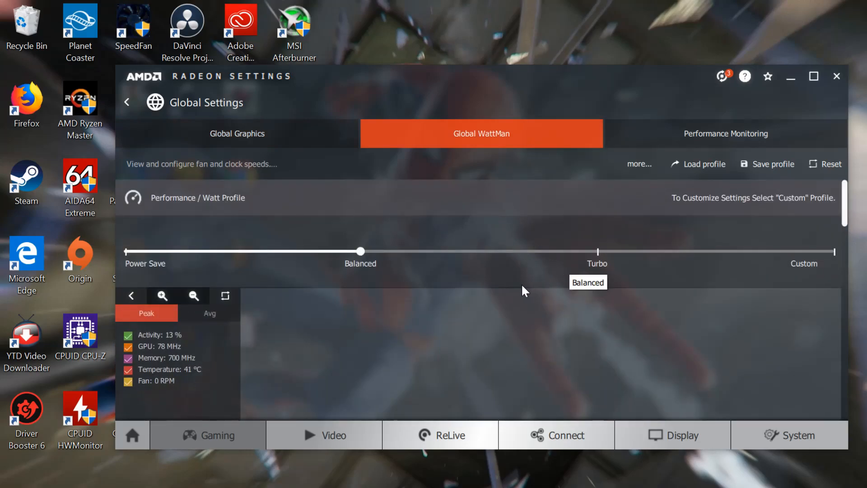
mouse_move(463, 292)
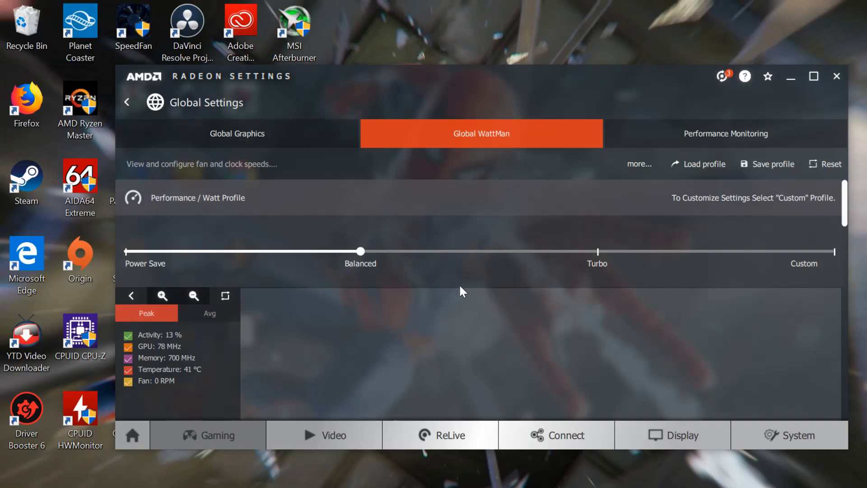
mouse_move(380, 290)
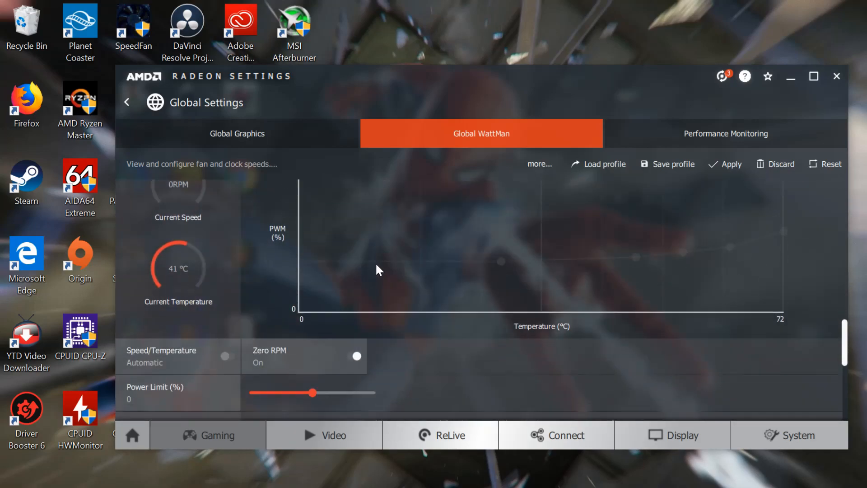
click(357, 356)
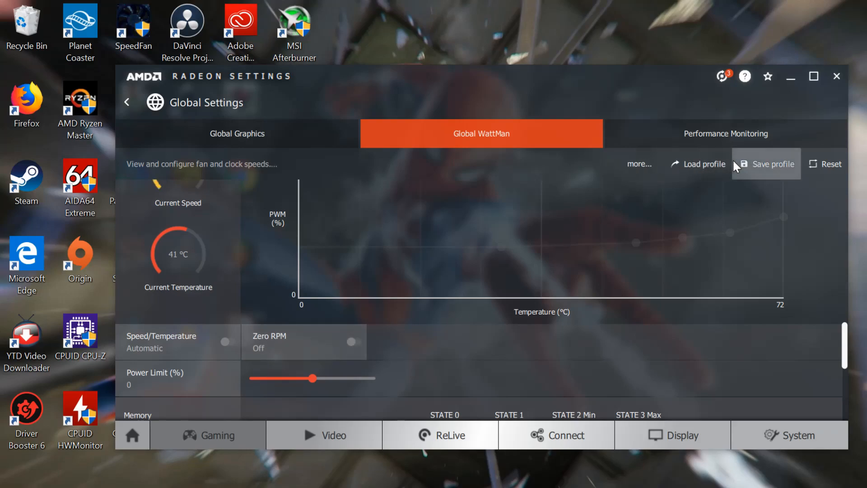
mouse_move(722, 241)
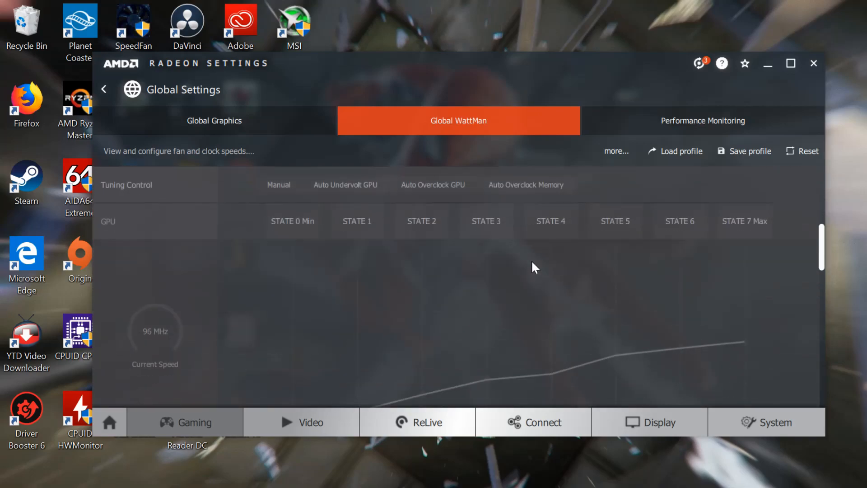
Scroll through the GPU, memory and fan sections, confirm Zero RPM is On, and close Radeon Settings.
scroll(down, 3)
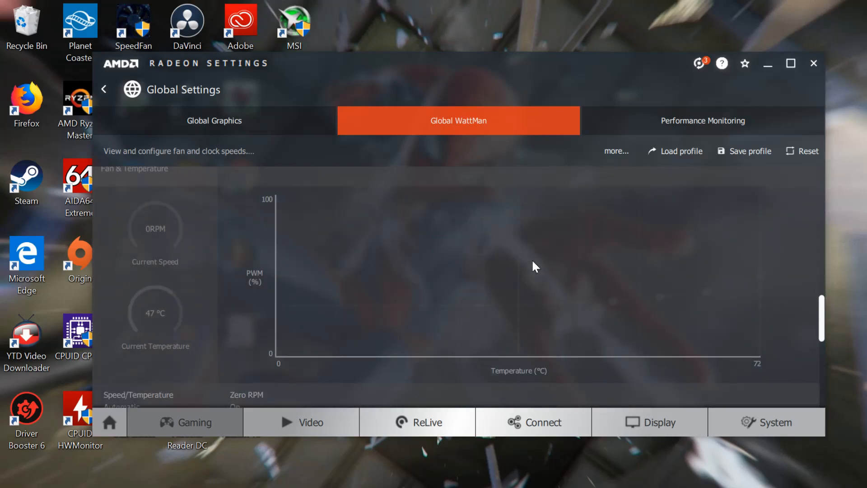
scroll(down, 3)
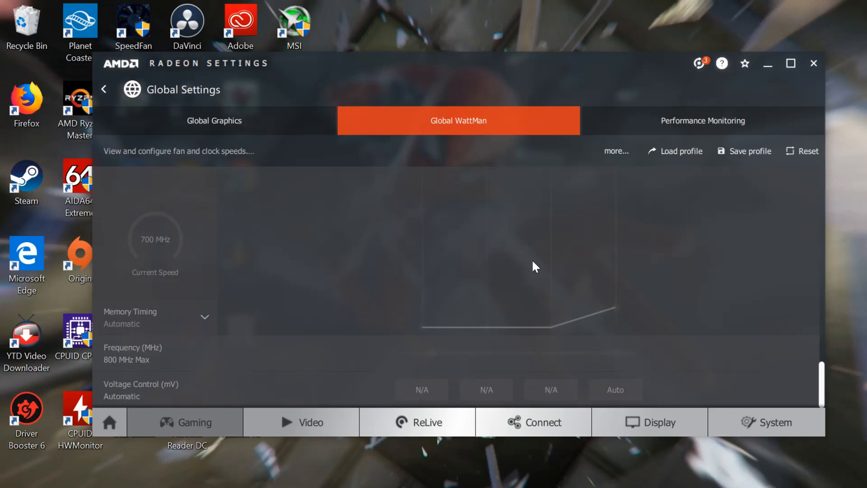
scroll(up, 3)
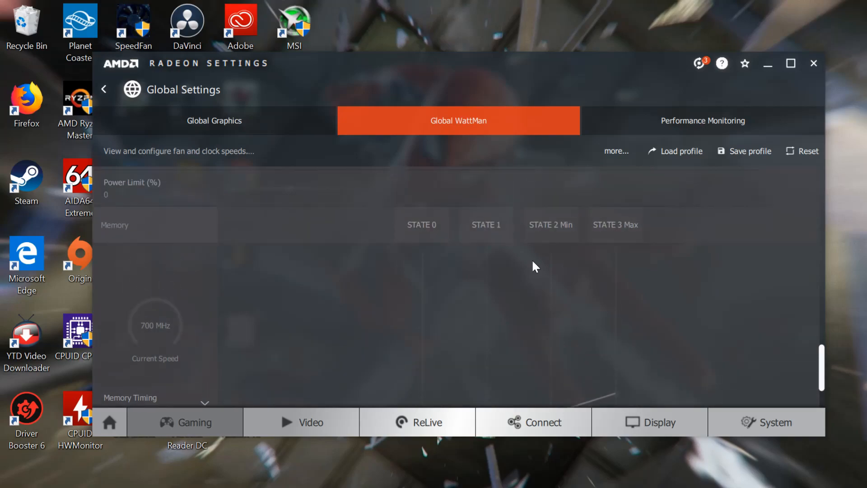
scroll(up, 3)
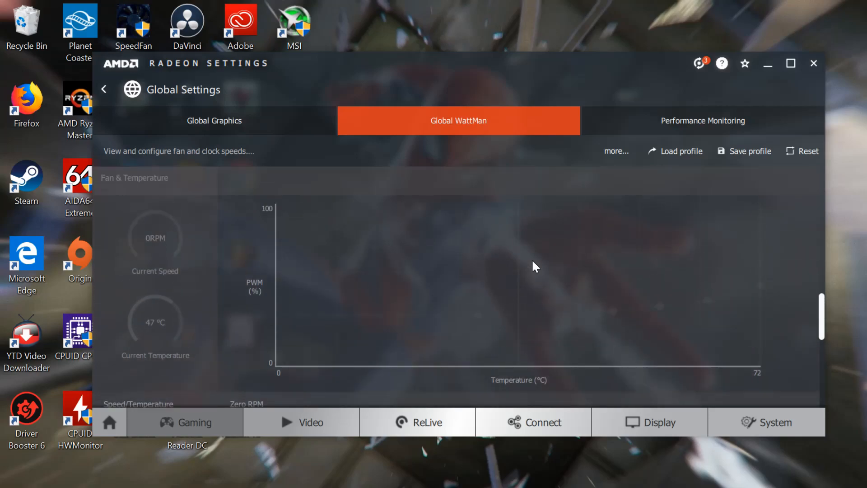
scroll(down, 3)
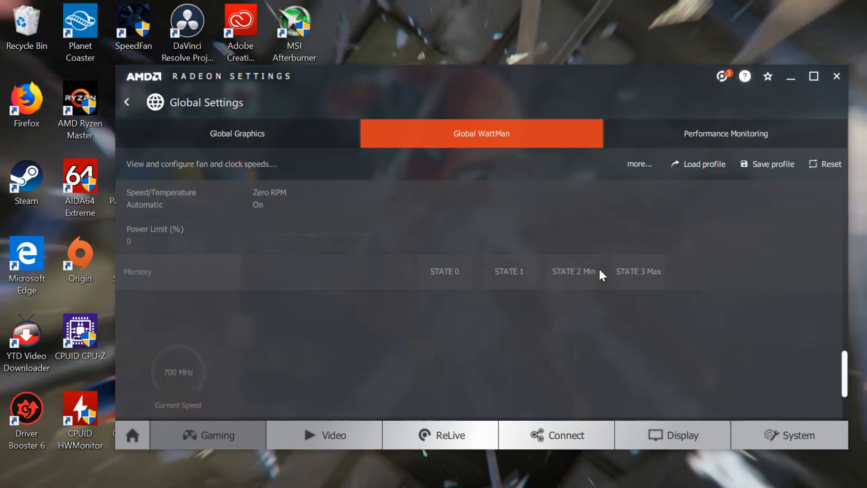
scroll(down, 3)
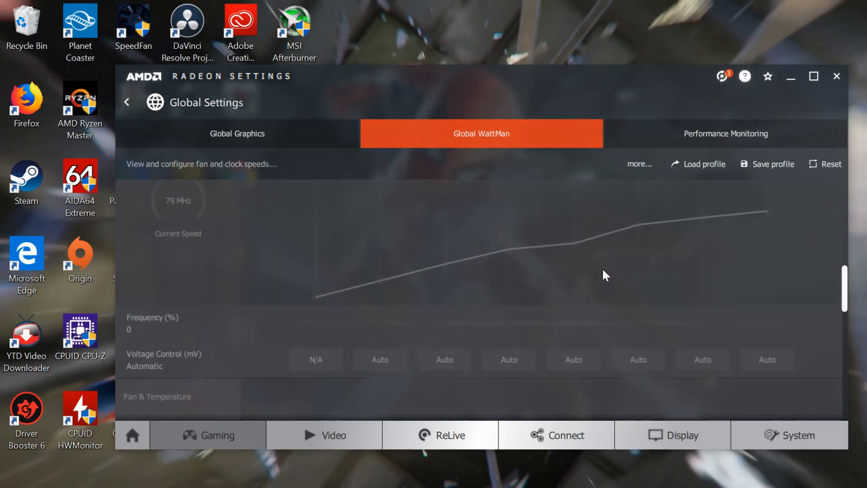
scroll(up, 3)
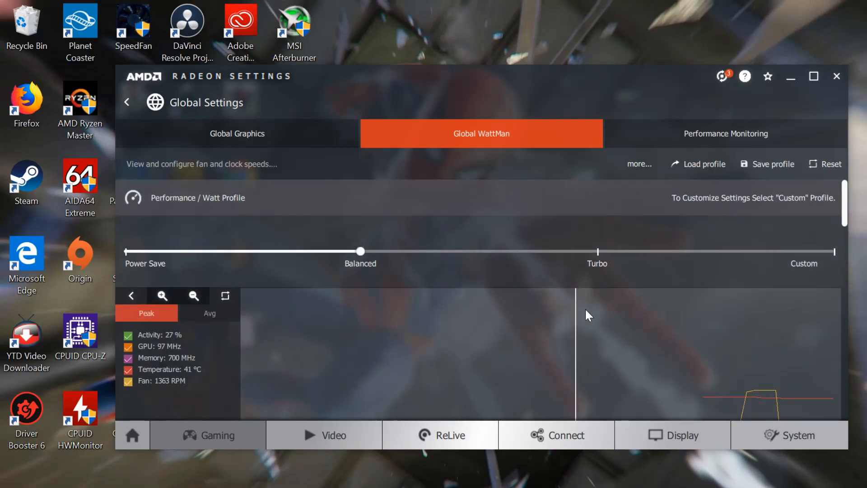
mouse_move(726, 137)
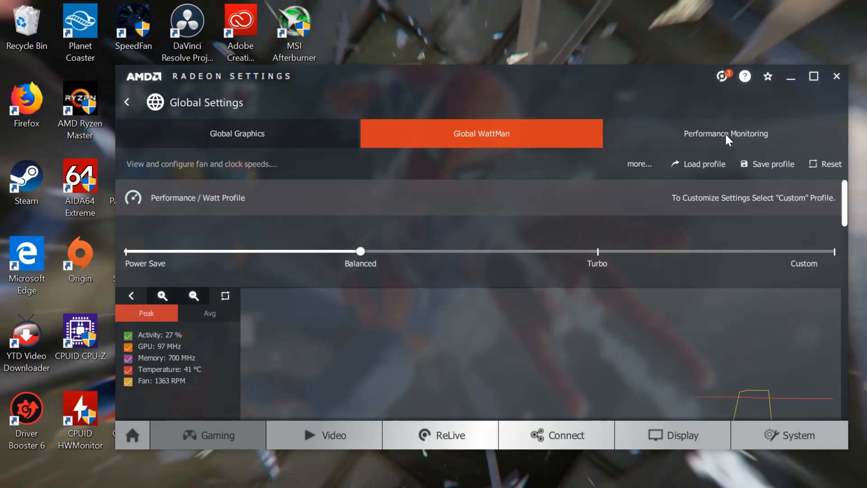
mouse_move(813, 76)
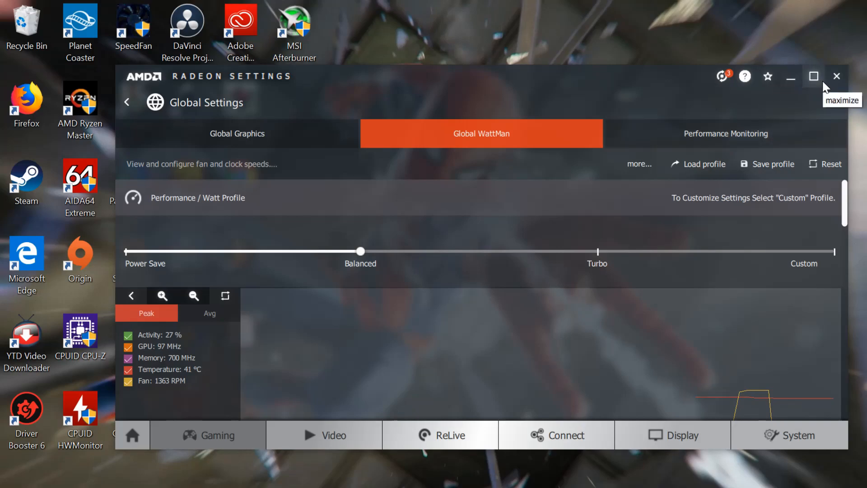
click(837, 76)
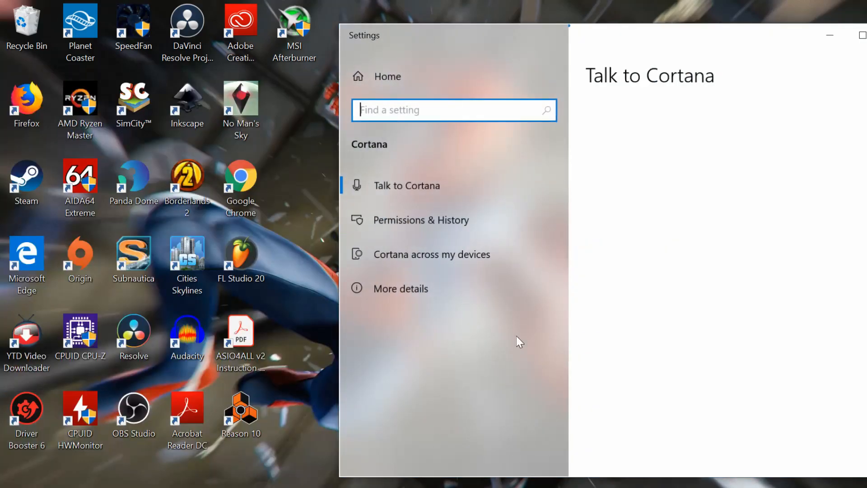
Go to System > Power & sleep and open Additional power settings to reach Power Options.
click(357, 35)
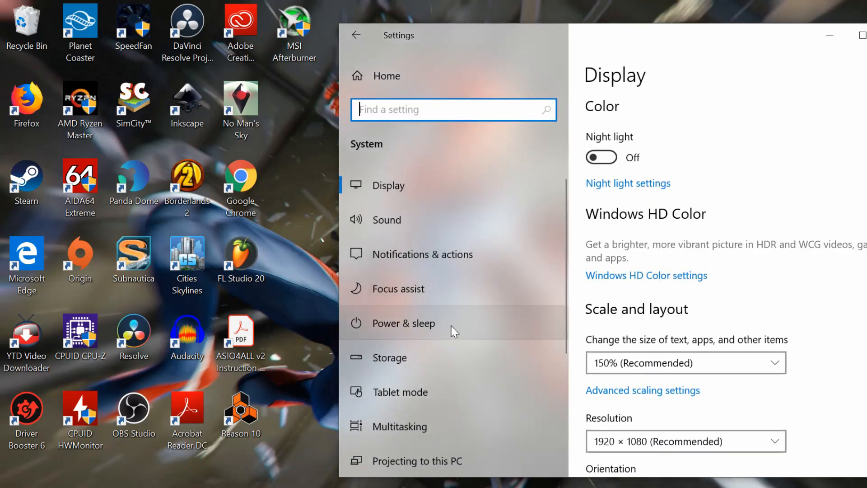
click(404, 323)
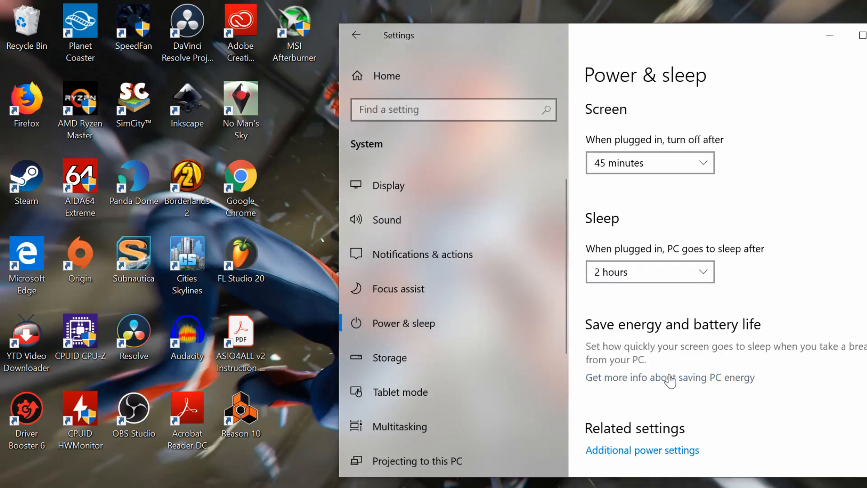
mouse_move(653, 454)
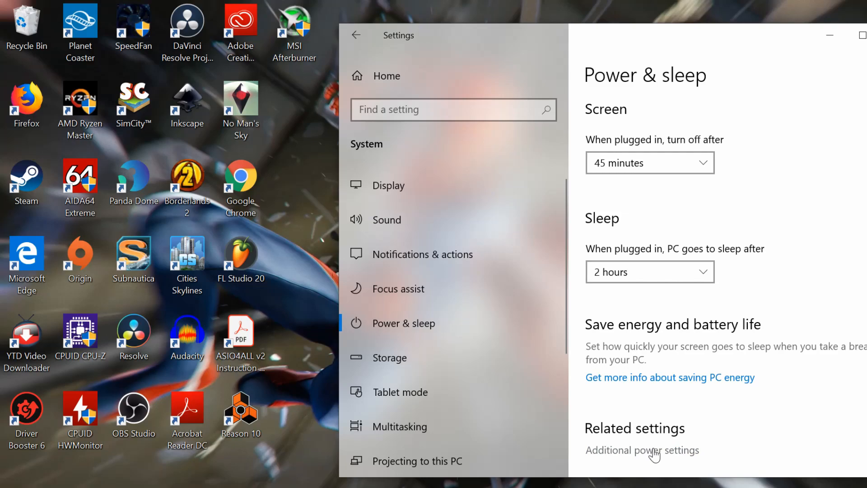
click(641, 450)
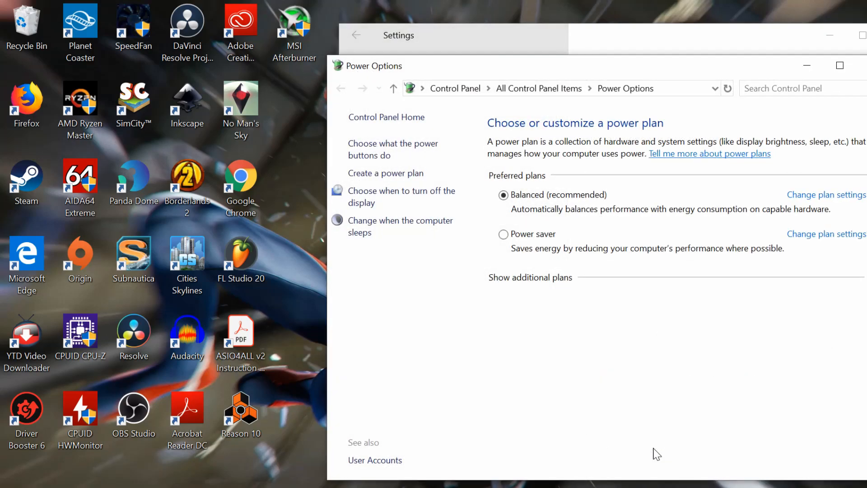
mouse_move(394, 149)
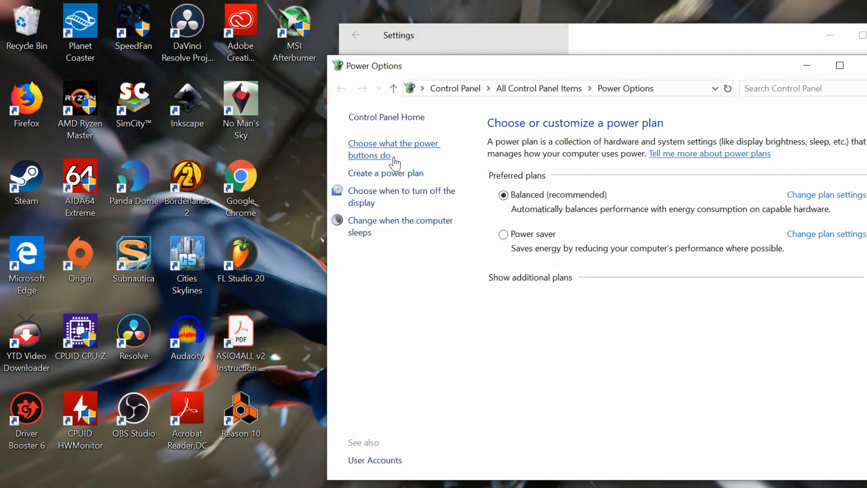
mouse_move(388, 155)
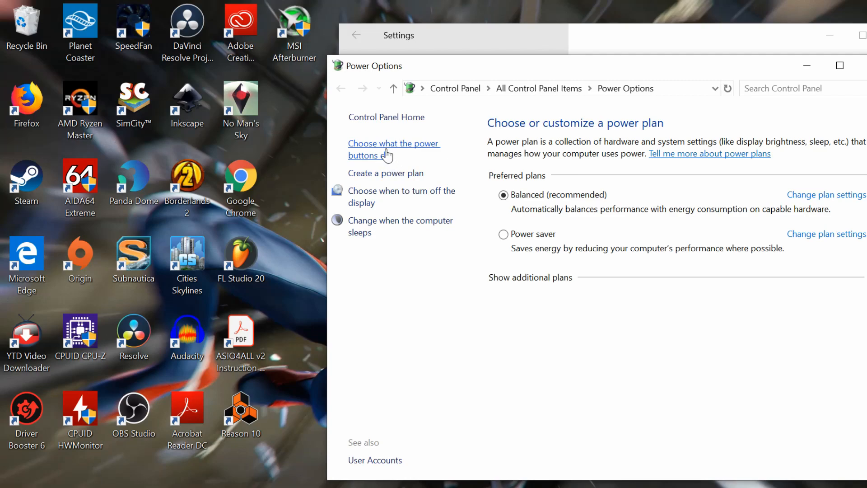
Open the power button settings and unlock the unavailable shutdown options, leaving fast startup unticked.
click(393, 150)
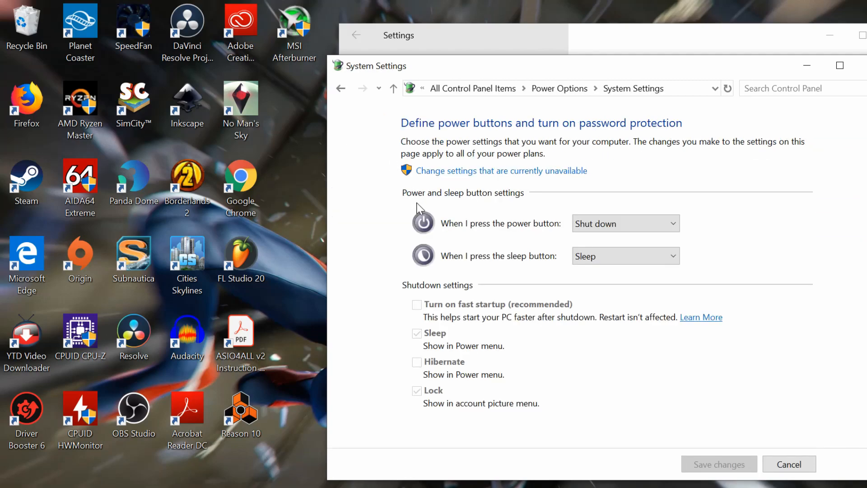
mouse_move(435, 246)
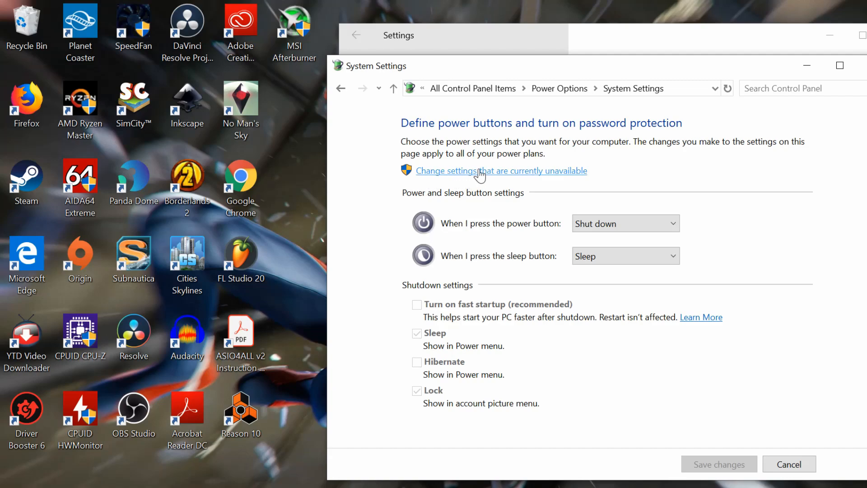
click(479, 171)
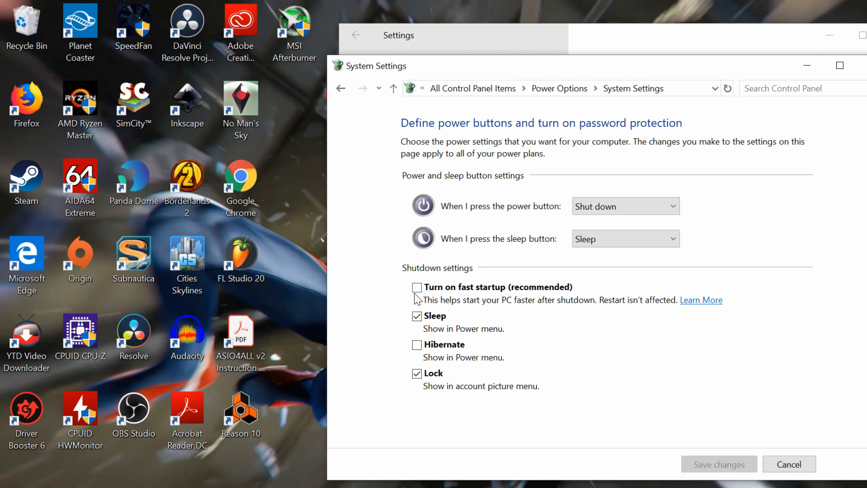
mouse_move(431, 291)
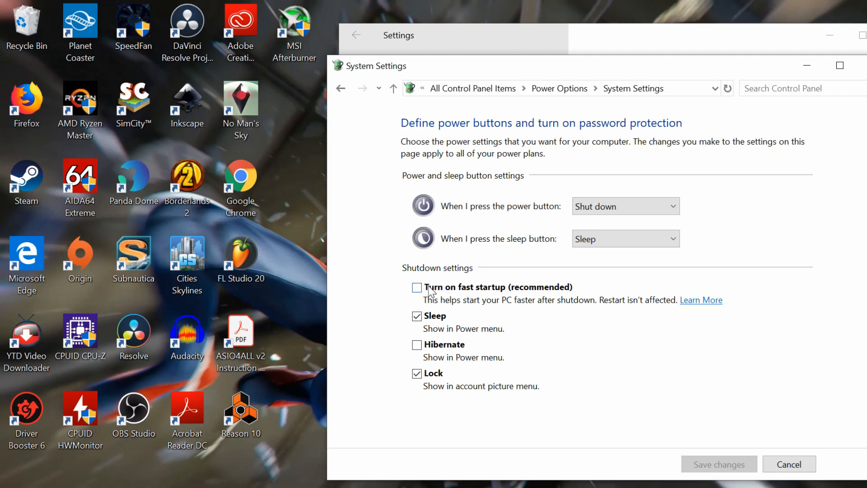
mouse_move(432, 290)
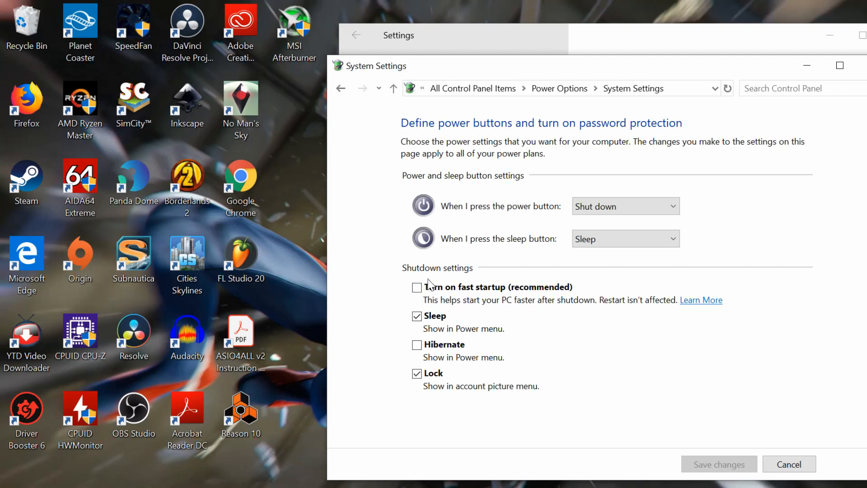
mouse_move(653, 376)
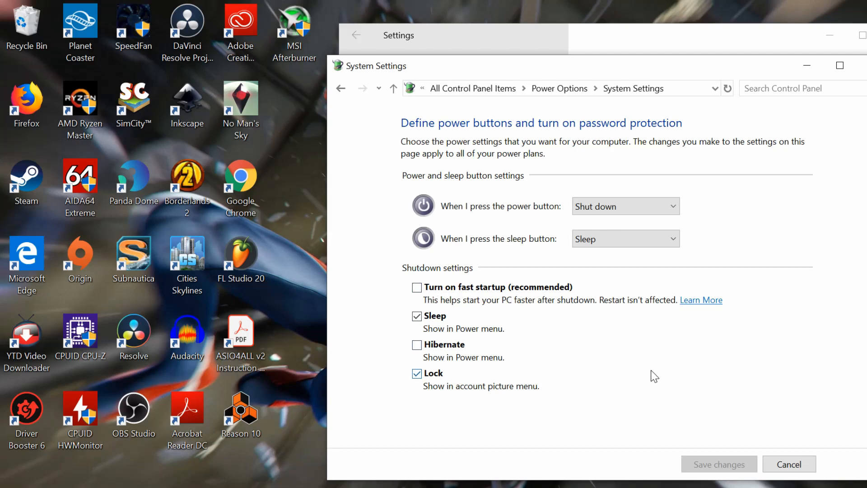
mouse_move(722, 428)
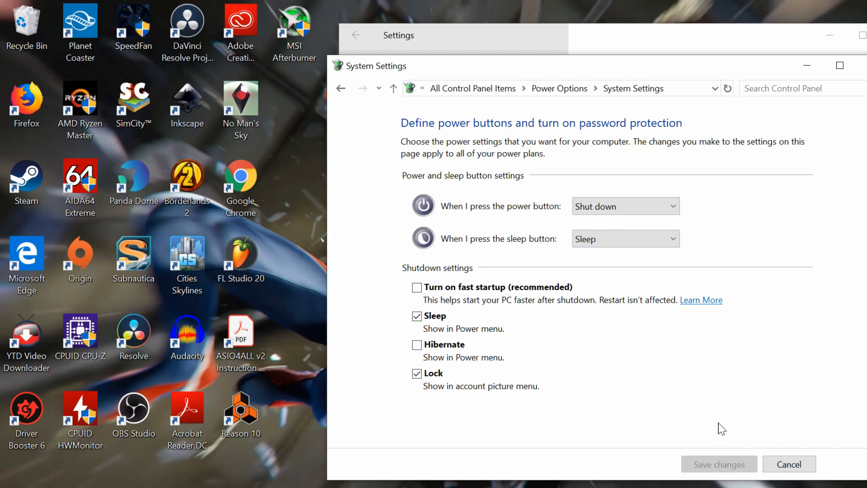
mouse_move(839, 65)
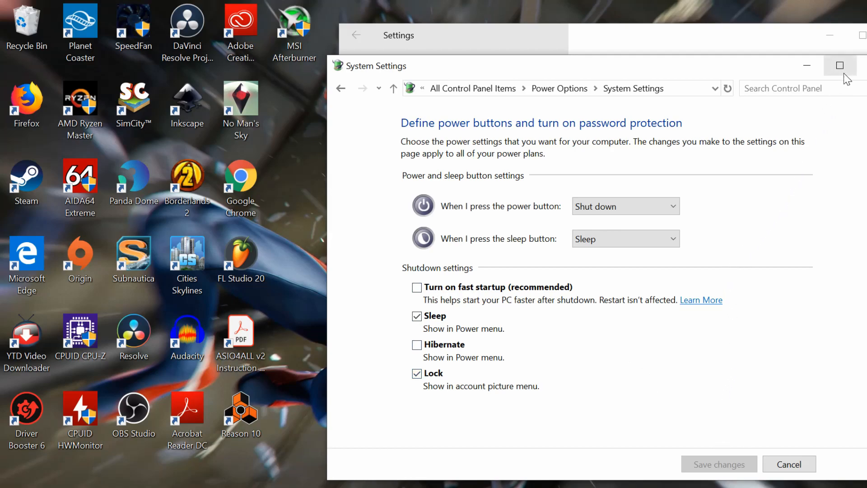
mouse_move(784, 175)
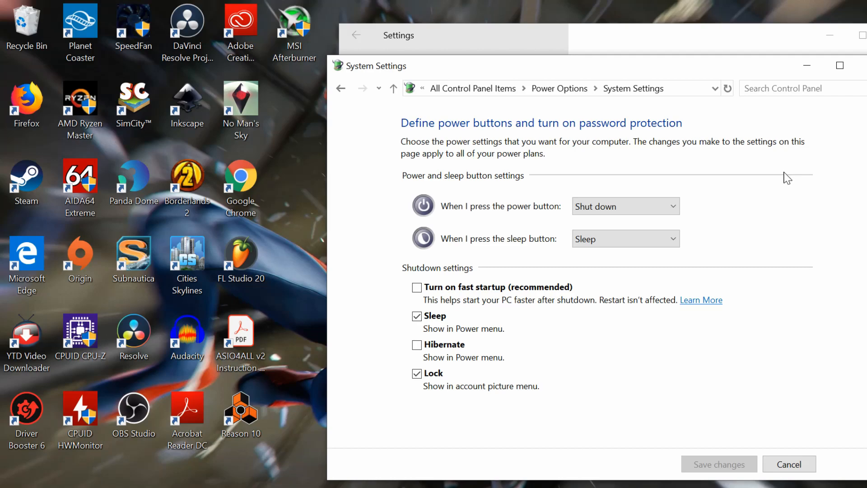
mouse_move(782, 188)
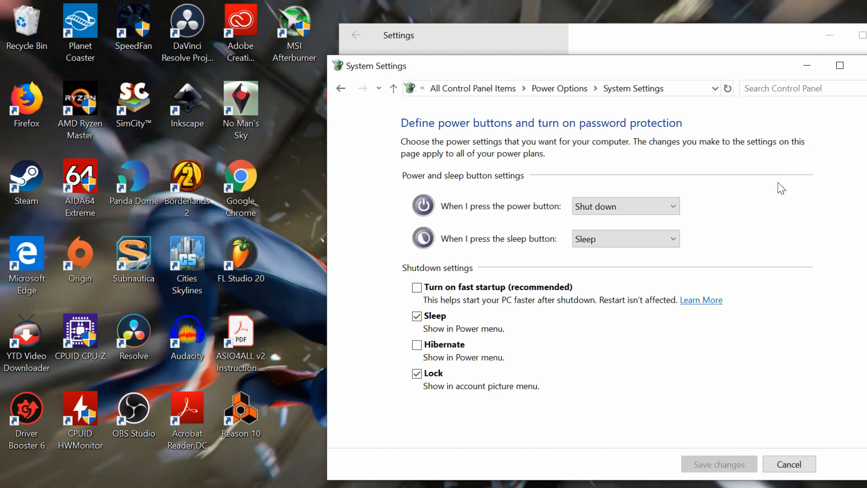
mouse_move(771, 195)
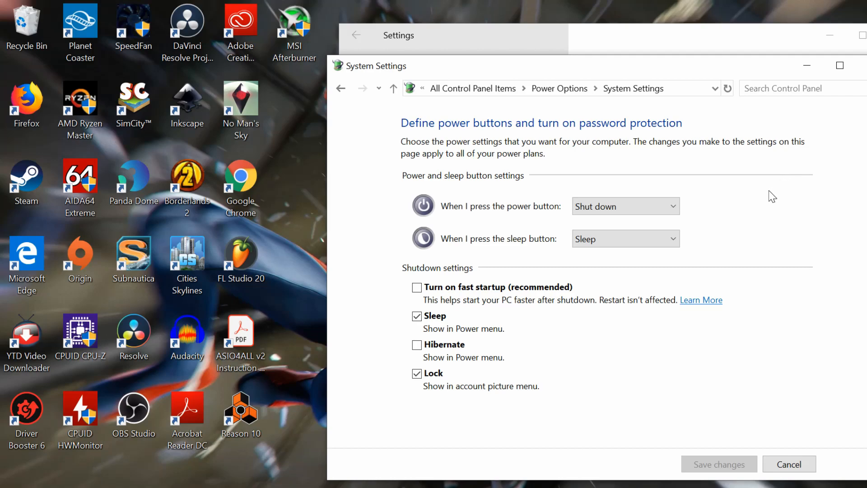
mouse_move(732, 223)
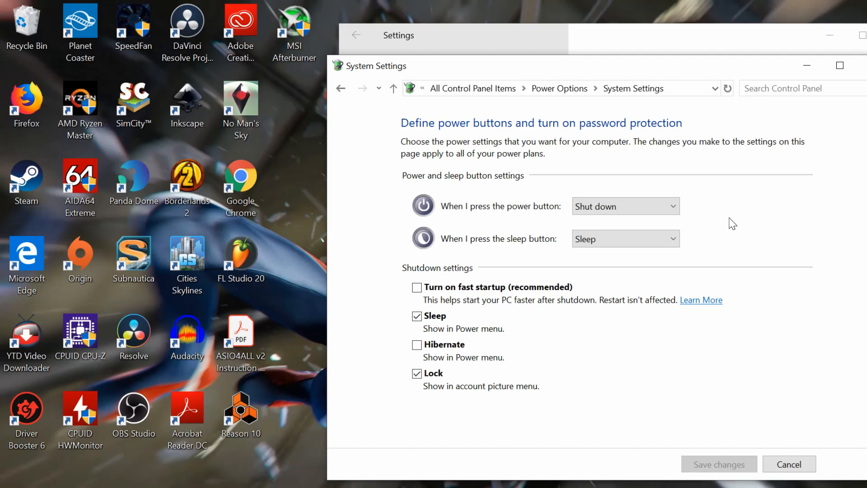
mouse_move(615, 261)
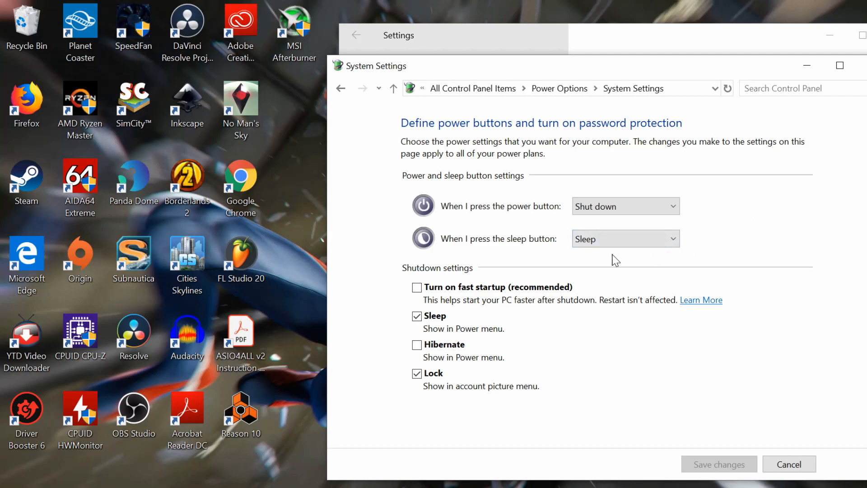
mouse_move(538, 271)
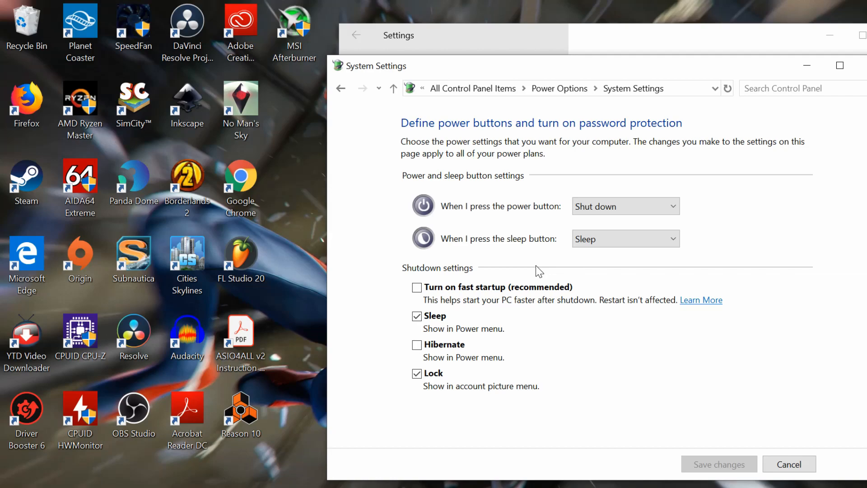
mouse_move(562, 272)
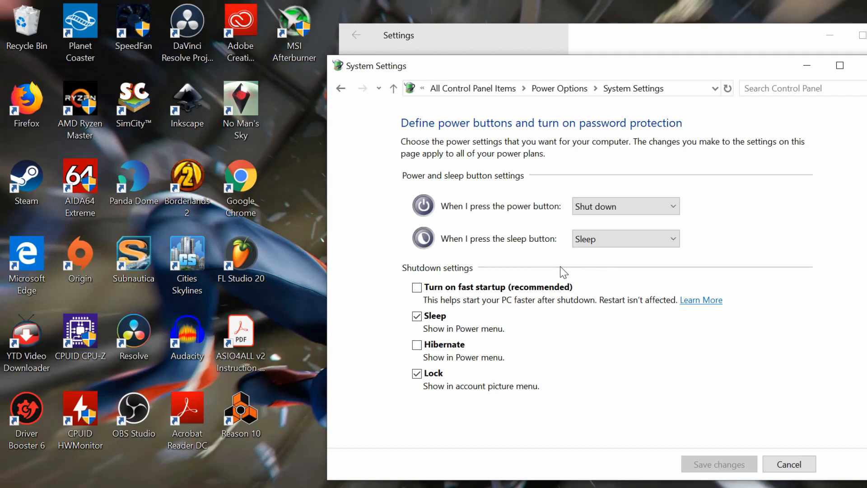